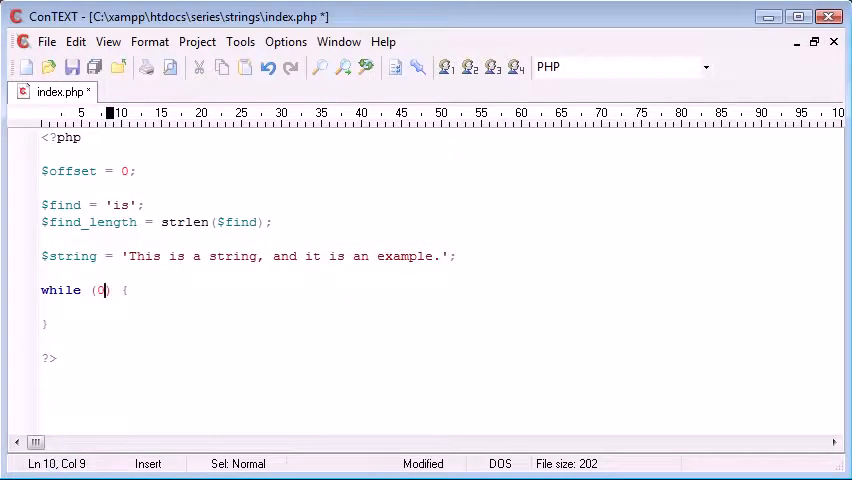
Assign strpos($string, $find, $offset) to $string_position and echo it followed by '<br>'
{"action": "type", "text": "$string_position = strpos($string, $find, $offset)"}
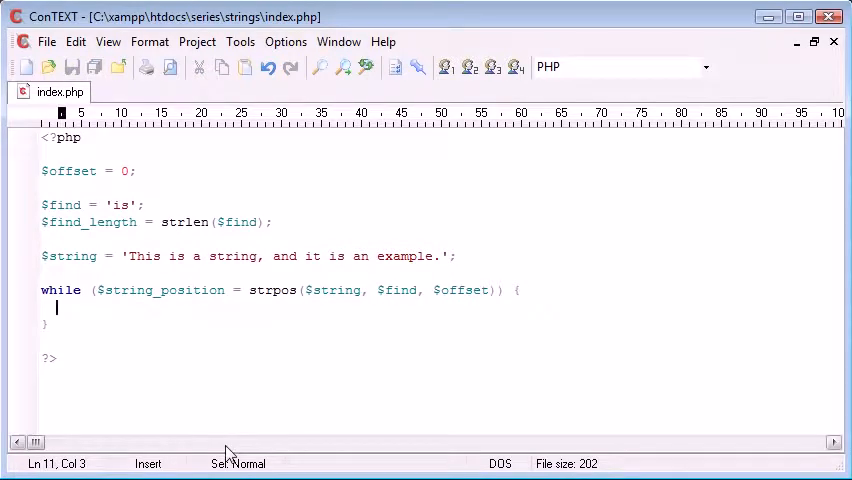
{"action": "type", "text": "echo $str"}
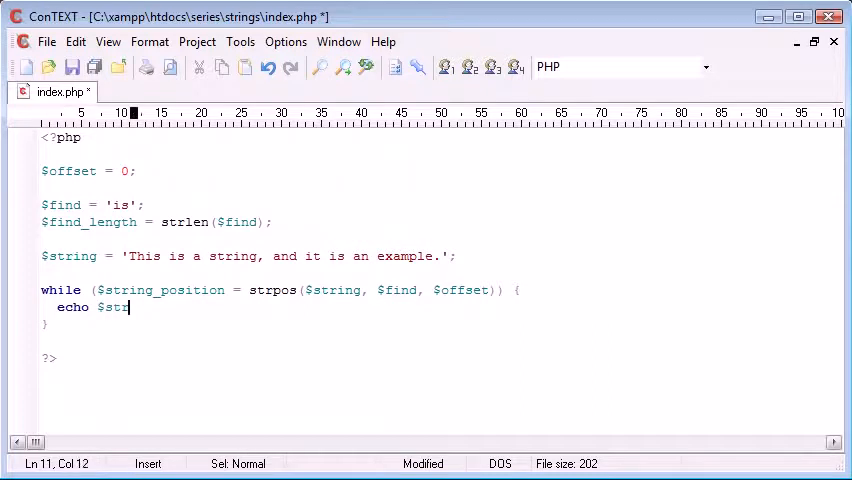
{"action": "type", "text": "ing"}
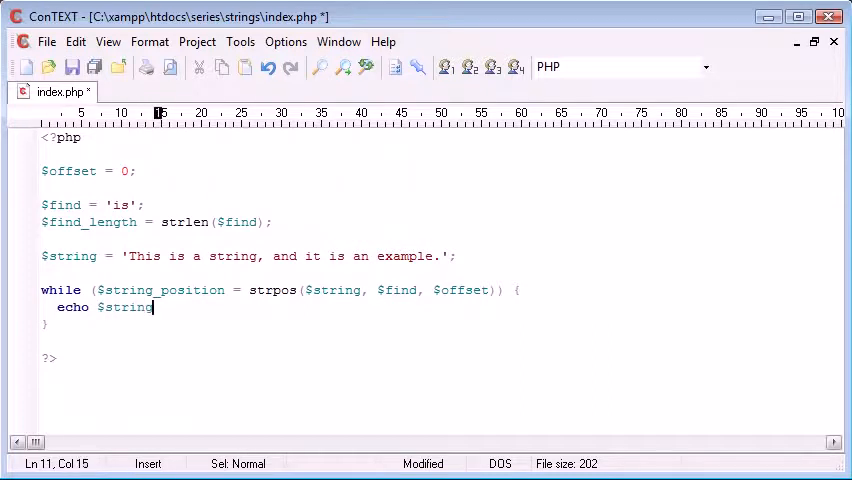
{"action": "type", "text": "_position."}
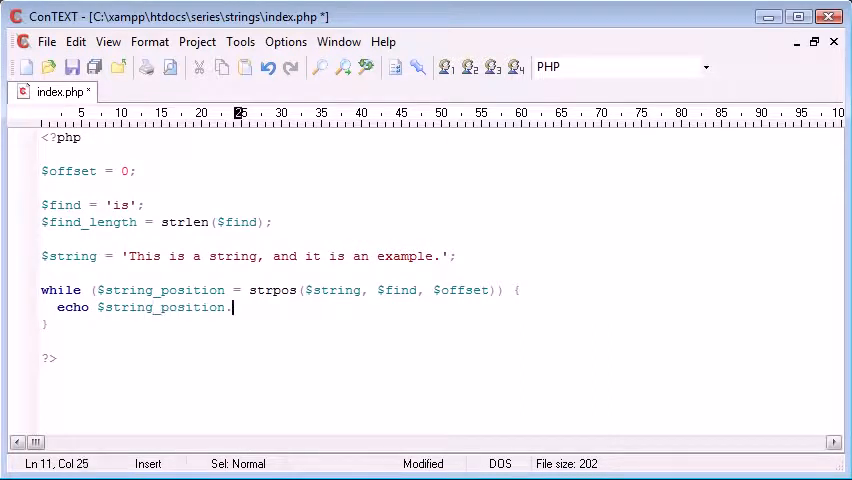
{"action": "type", "text": "'<br>'"}
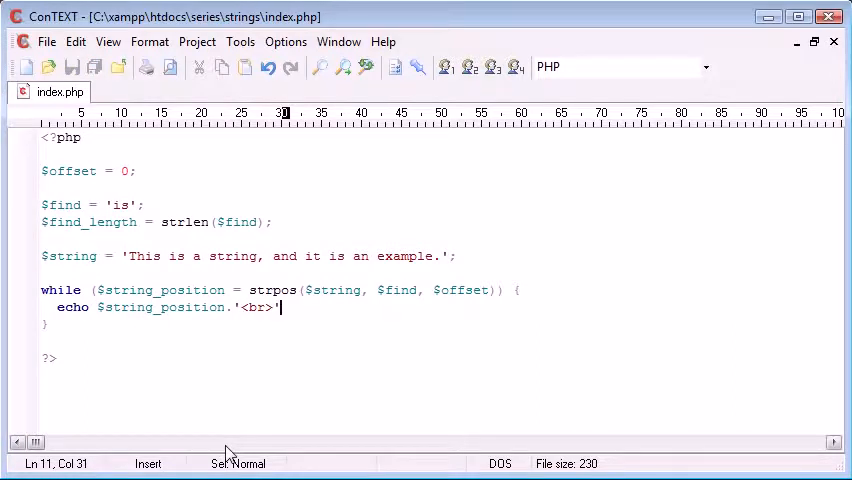
Prefix the echo with a 'Found at' text before the position
{"action": "type", "text": "ec"}
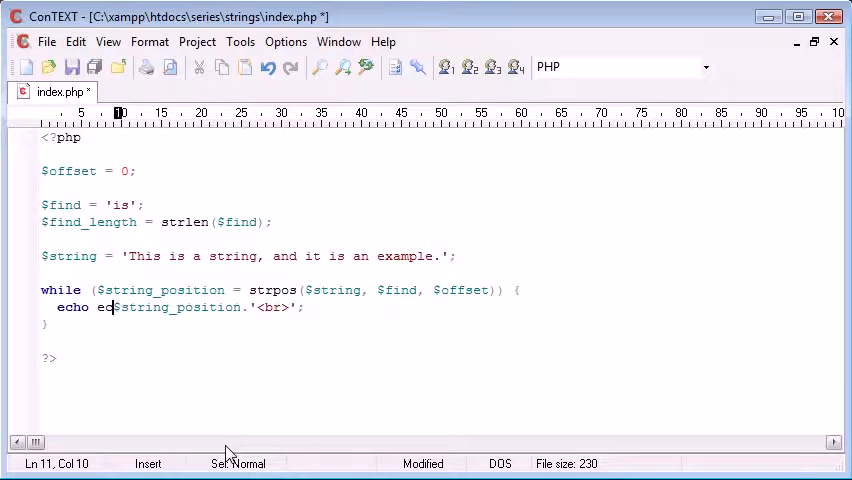
{"action": "type", "text": "echo ''"}
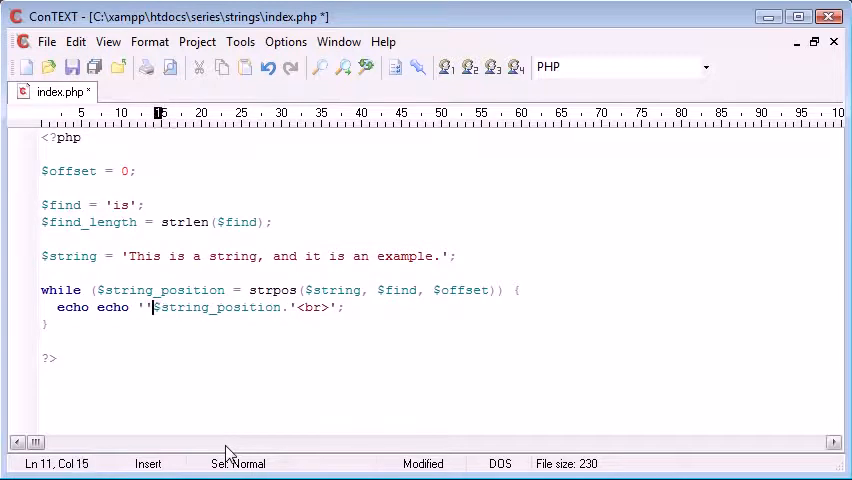
{"action": "type", "text": "Fo"}
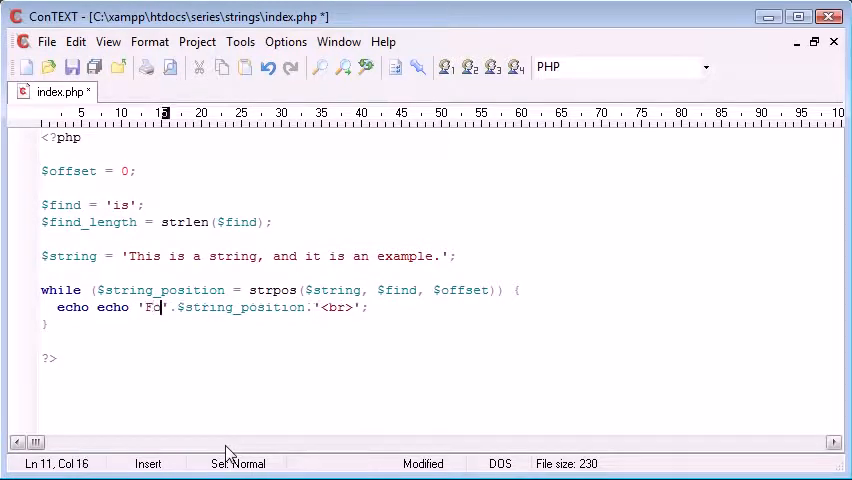
{"action": "type", "text": "ound at"}
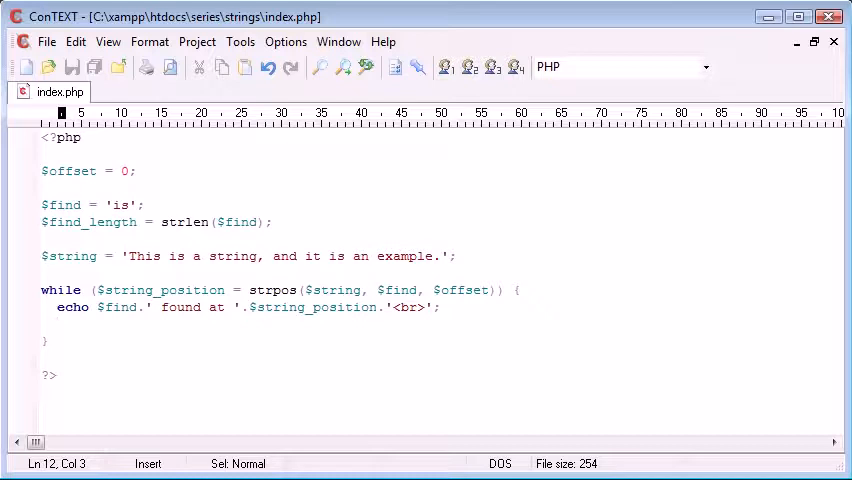
Add $offset = $string_position + $find_length inside the loop to advance past each match
{"action": "type", "text": "$offset = $string_position"}
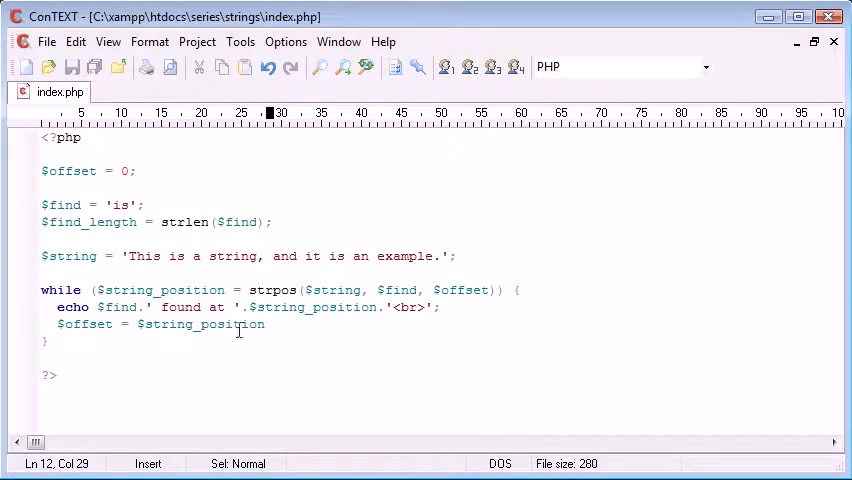
{"action": "mouse_move", "coordinate": [92, 290]}
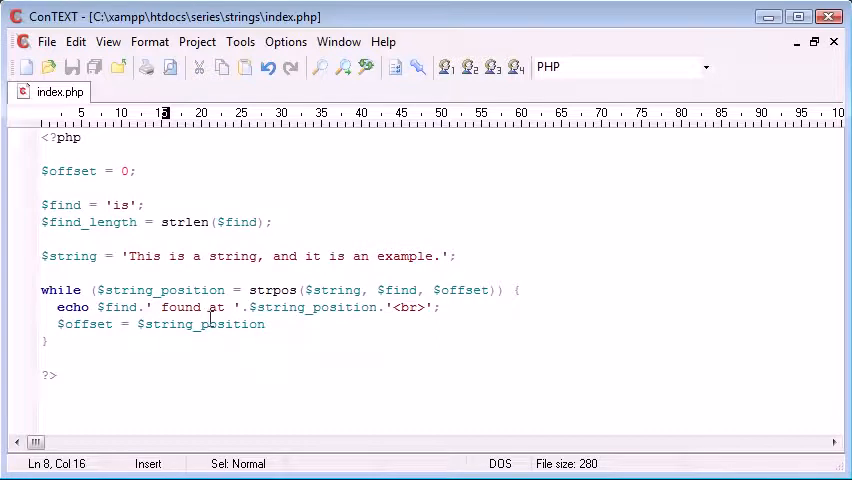
{"action": "type", "text": "+ 2;"}
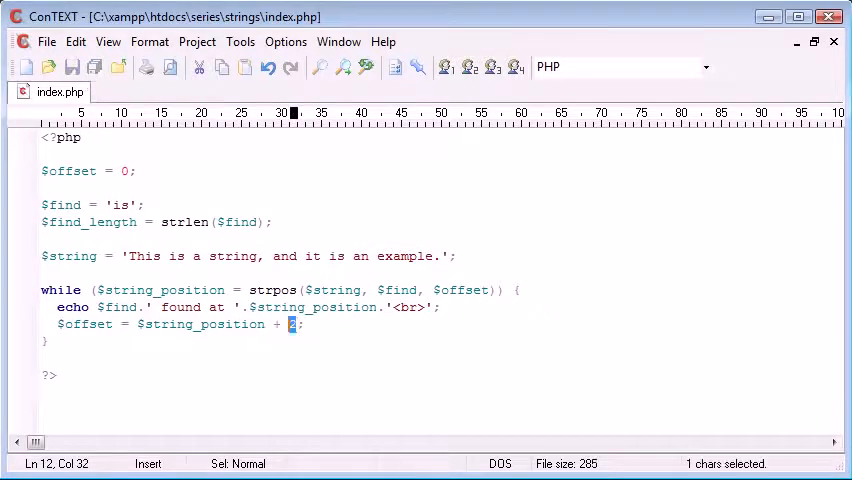
{"action": "mouse_move", "coordinate": [418, 464]}
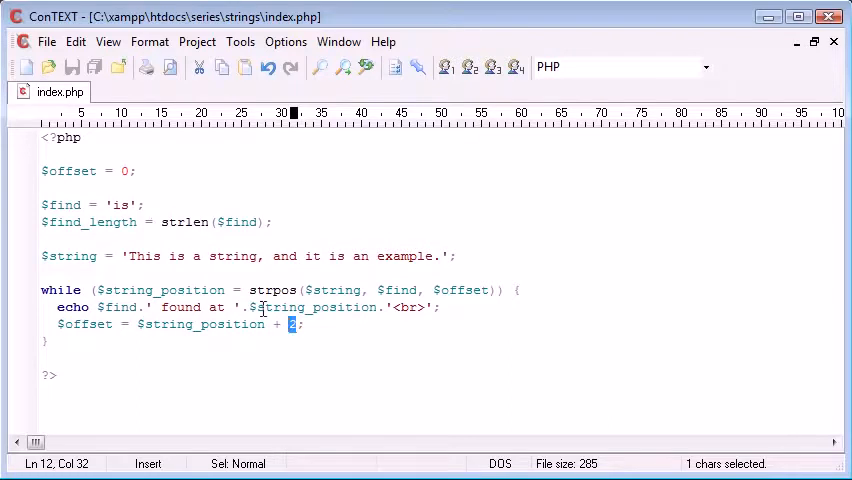
{"action": "type", "text": "$find_length"}
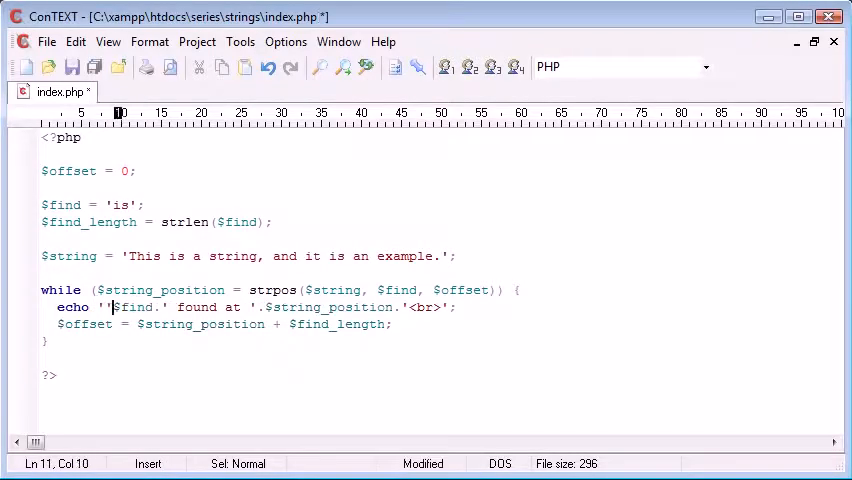
{"action": "type", "text": "<st"}
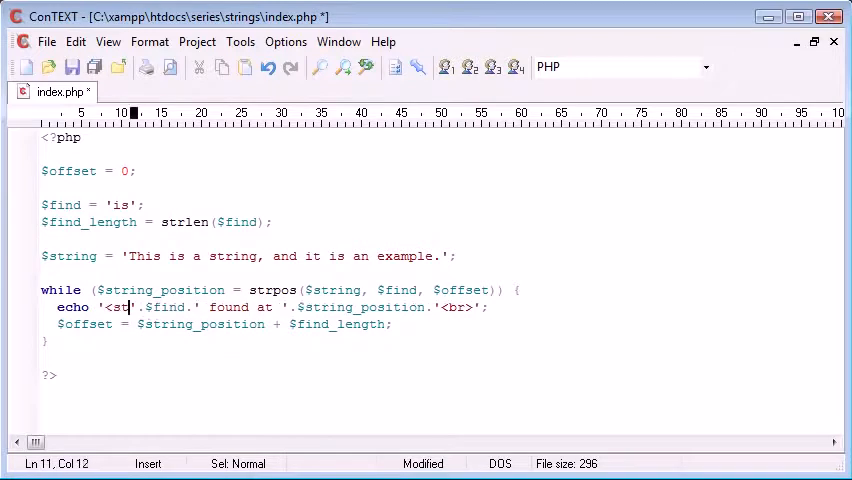
{"action": "type", "text": "rong>"}
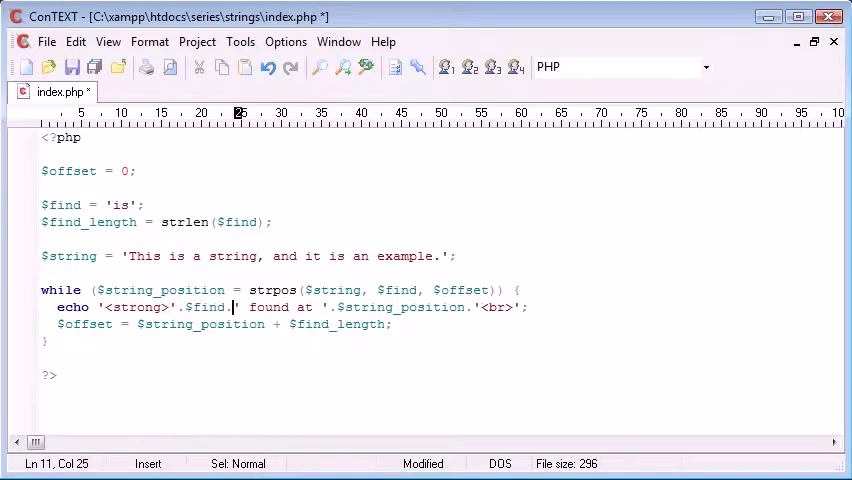
{"action": "type", "text": ".'</strong>"}
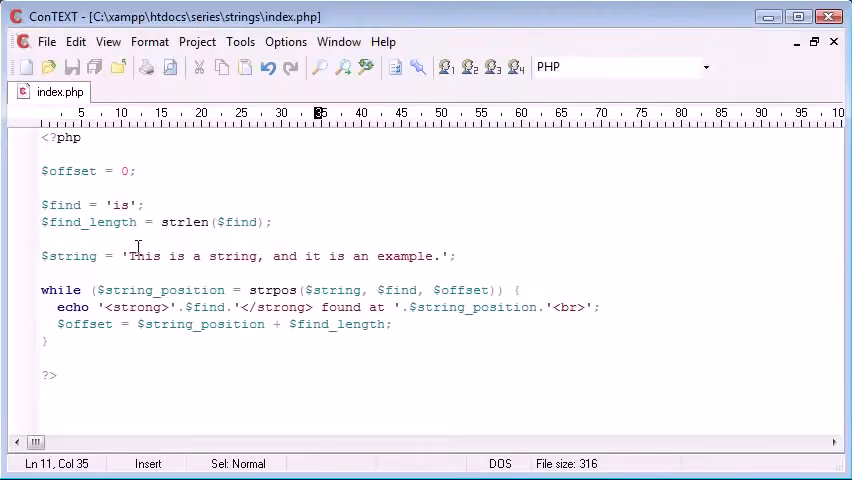
{"action": "left_click", "coordinate": [138, 256]}
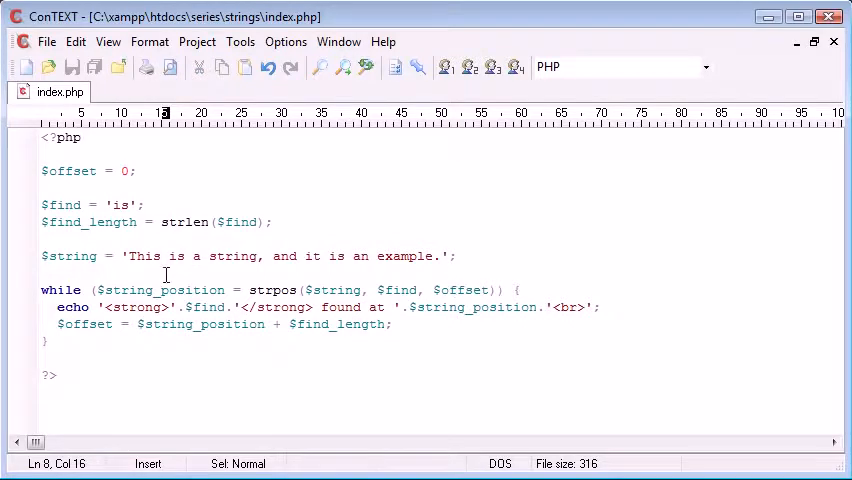
{"action": "left_click", "coordinate": [146, 256]}
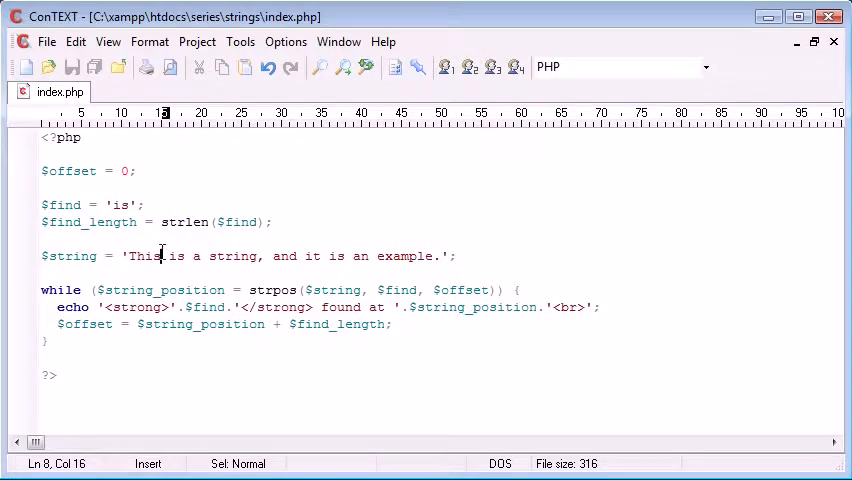
{"action": "left_click", "coordinate": [170, 256]}
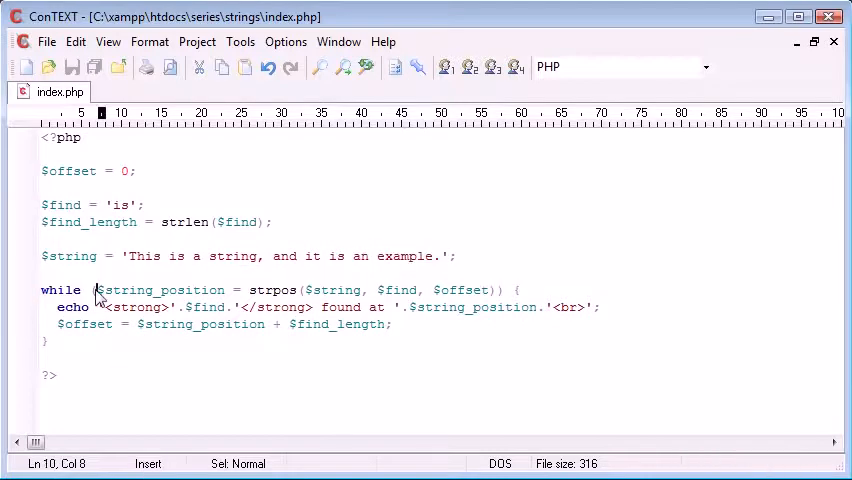
{"action": "left_click_drag", "start_coordinate": [98, 290], "coordinate": [496, 290]}
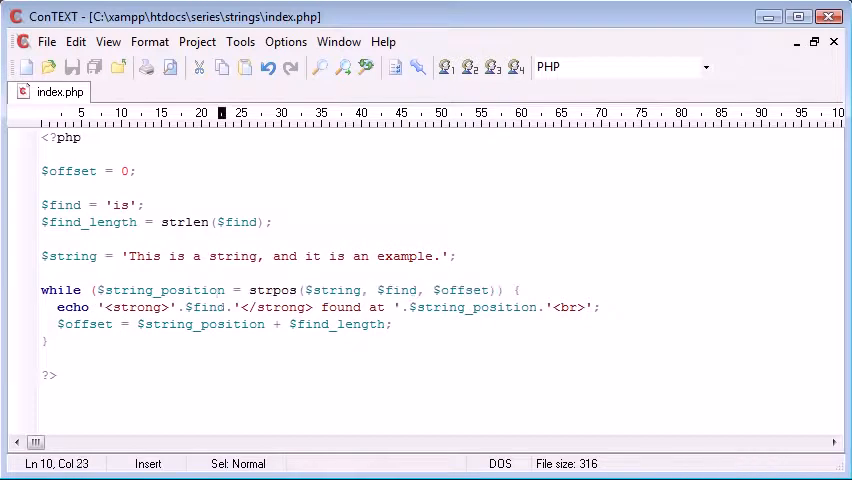
{"action": "left_click", "coordinate": [400, 324]}
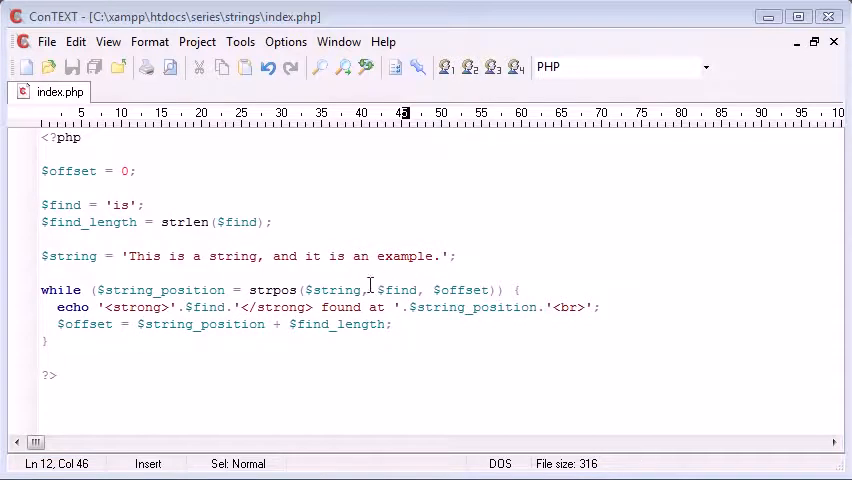
Change the $find value from 'is' to 'string' so every position of 'string' is reported
{"action": "double_click", "coordinate": [396, 290]}
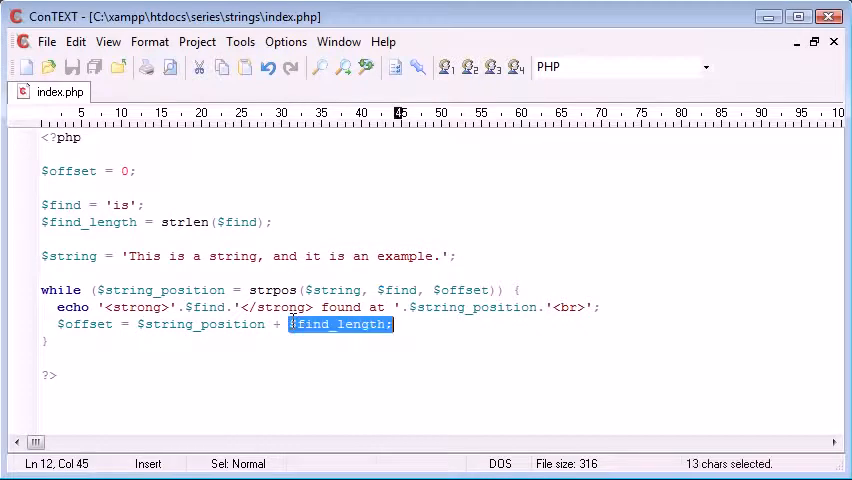
{"action": "left_click", "coordinate": [156, 256]}
{"action": "type", "text": "string"}
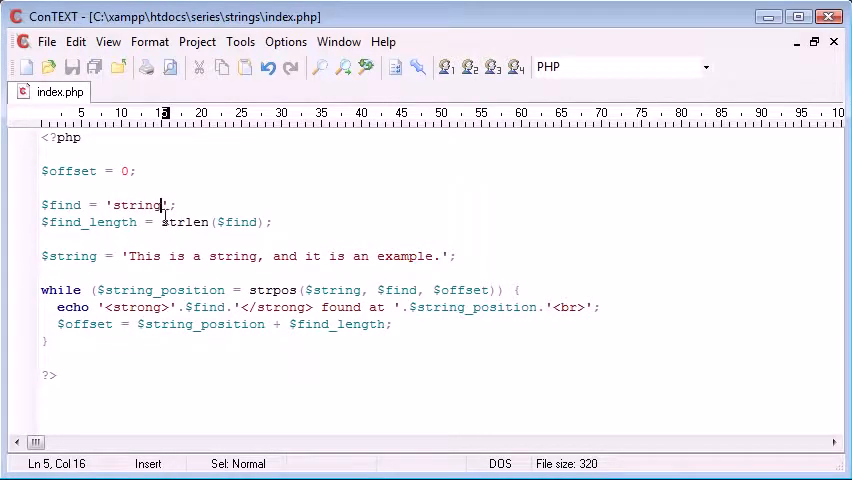
{"action": "left_click", "coordinate": [42, 222]}
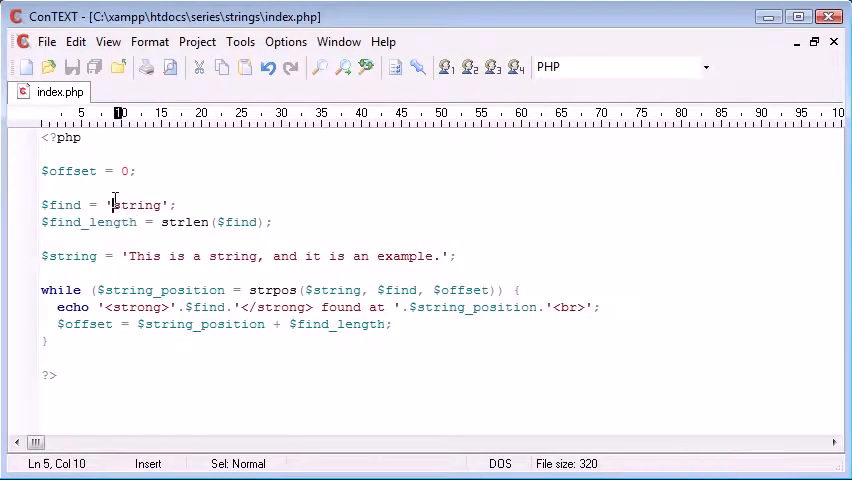
{"action": "left_click_drag", "start_coordinate": [112, 204], "coordinate": [126, 204]}
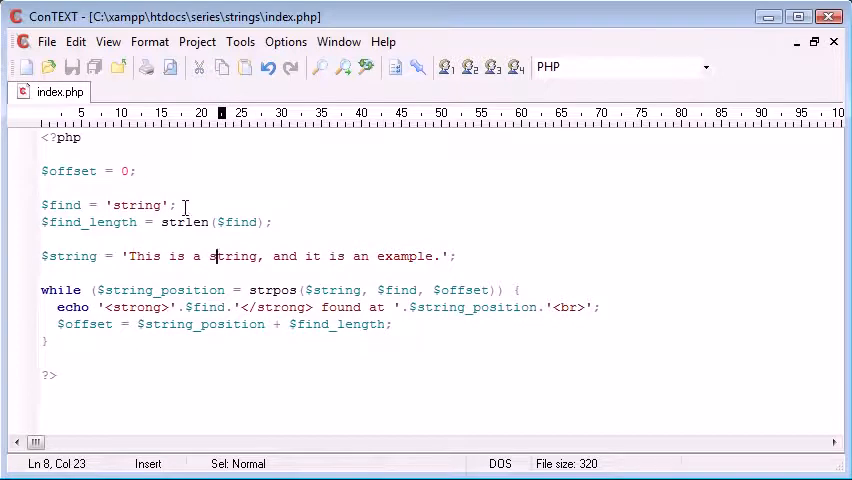
{"action": "type", "text": "he"}
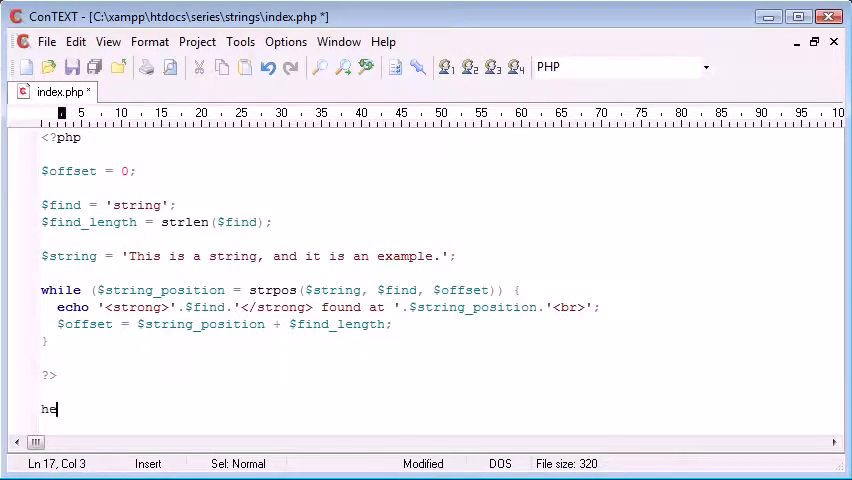
{"action": "key", "text": "BackSpace"}
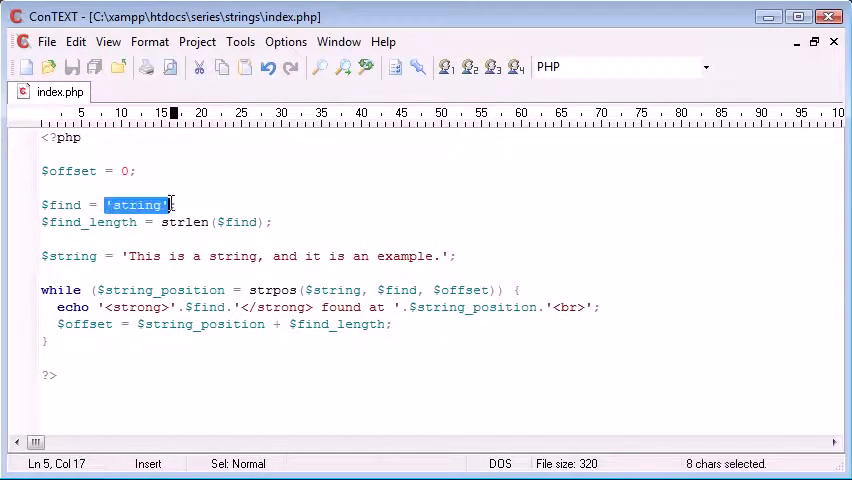
{"action": "type", "text": "$_GET"}
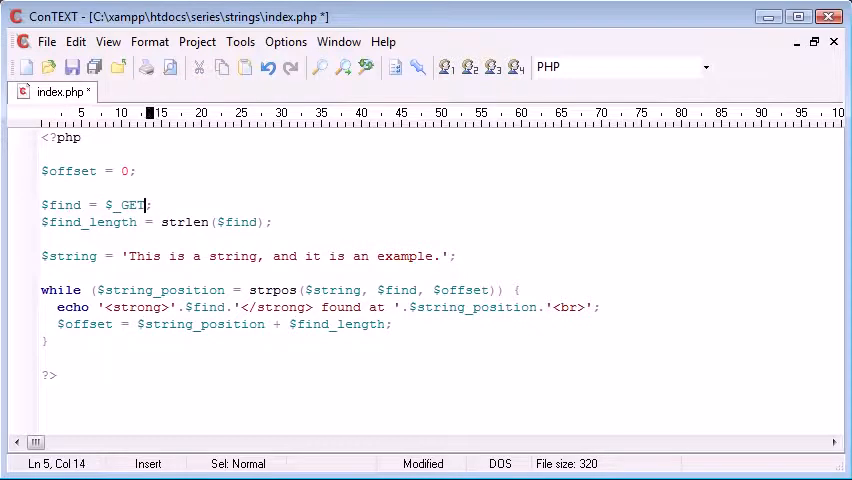
{"action": "type", "text": "['']"}
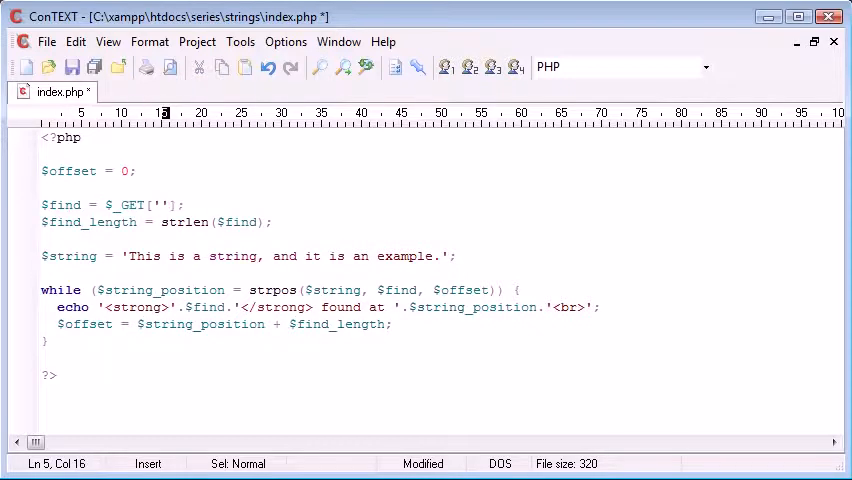
{"action": "type", "text": "tofind"}
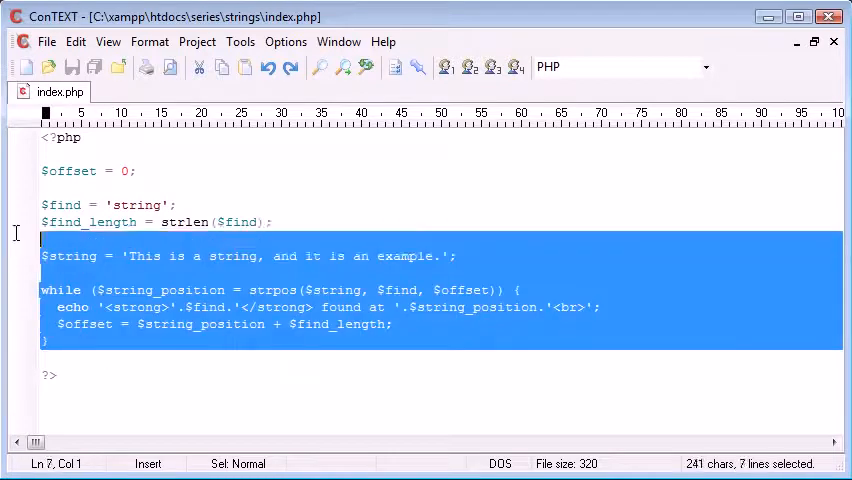
{"action": "double_click", "coordinate": [134, 204]}
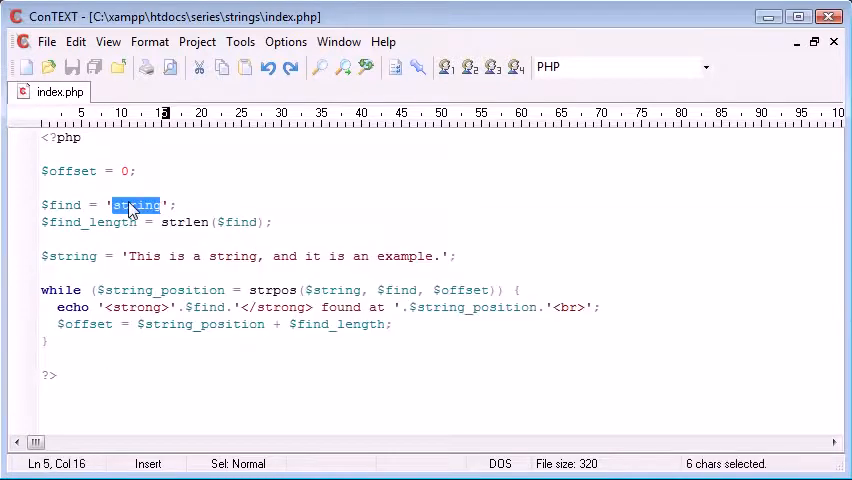